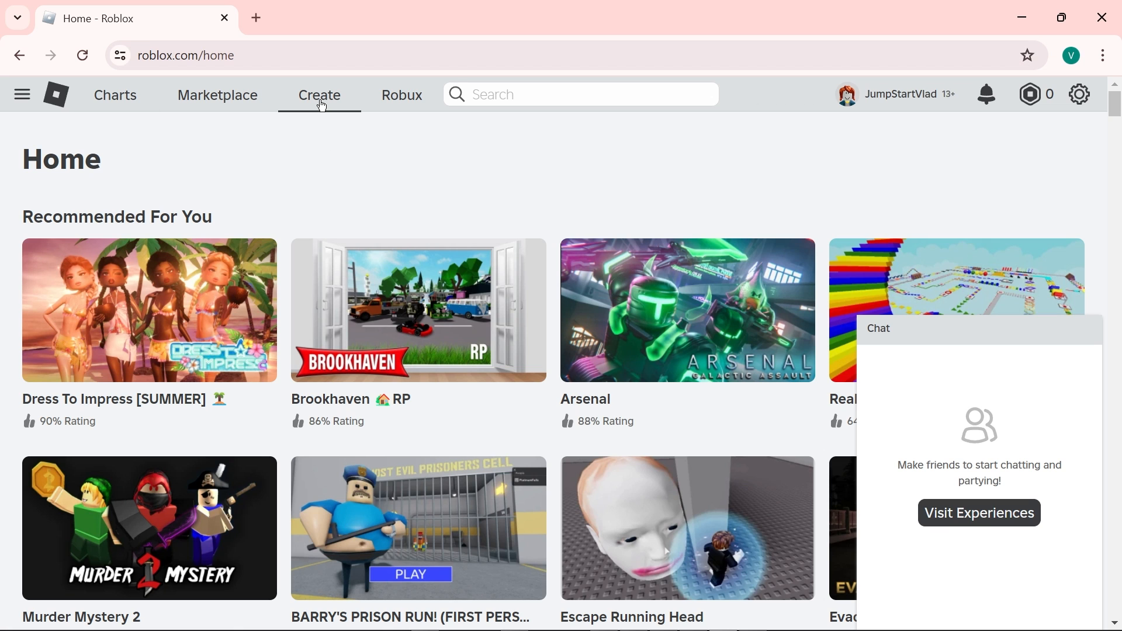
Step: Open the Roblox Creator Hub from the Create link on roblox.com
left_click(319, 95)
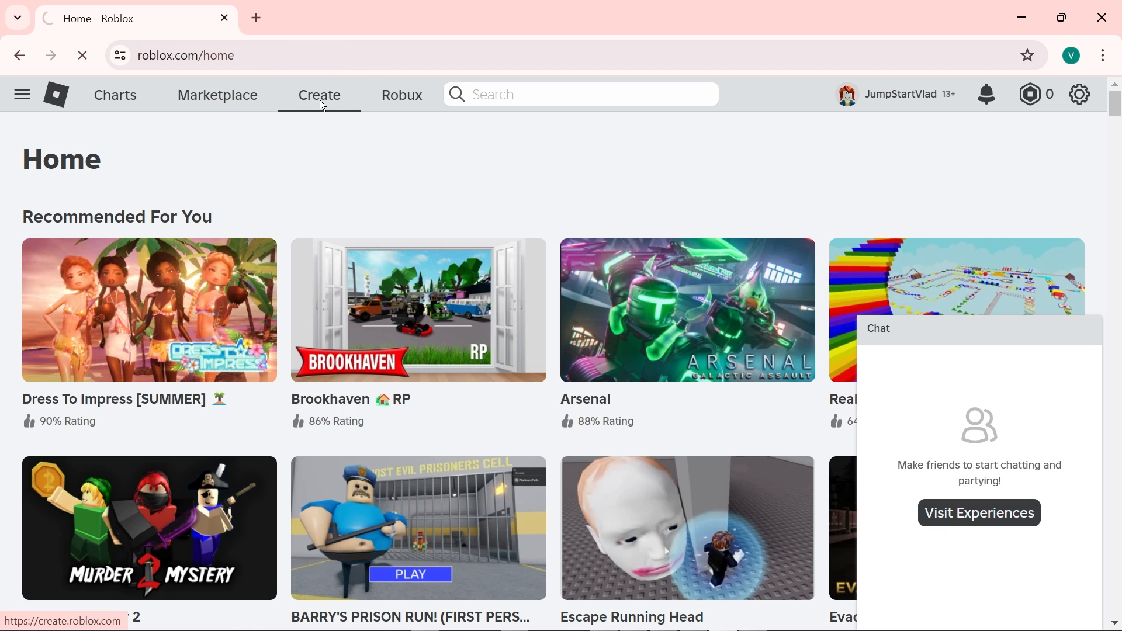
left_click(319, 96)
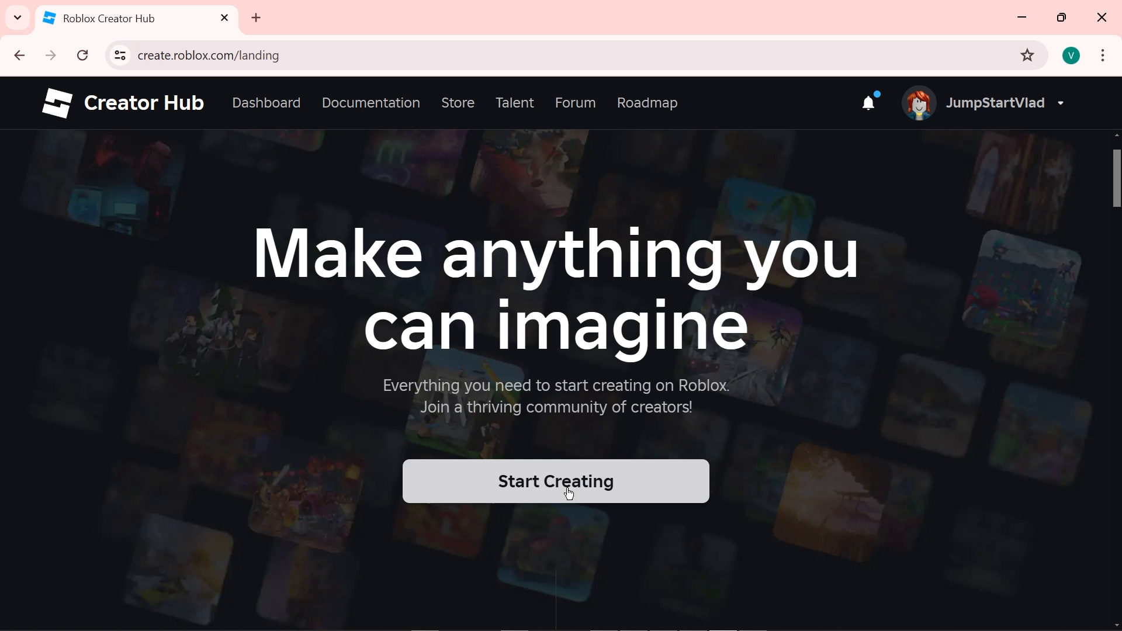
mouse_move(265, 102)
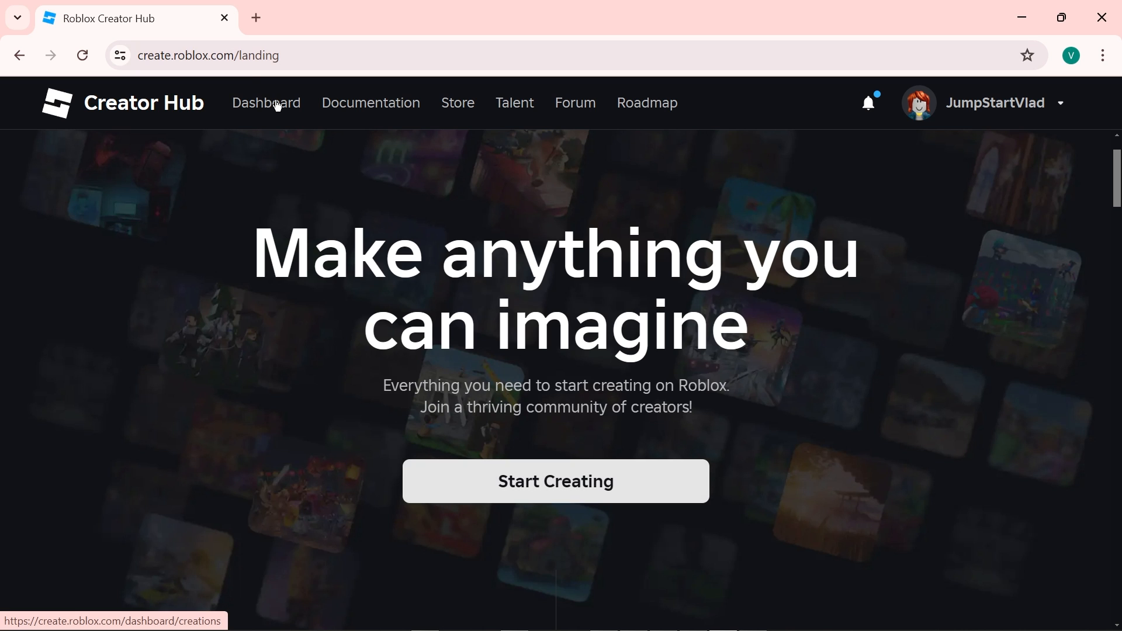
Step: Go from Dashboard to JumpStartVlad's Place and its Monetization > Passes page
left_click(265, 102)
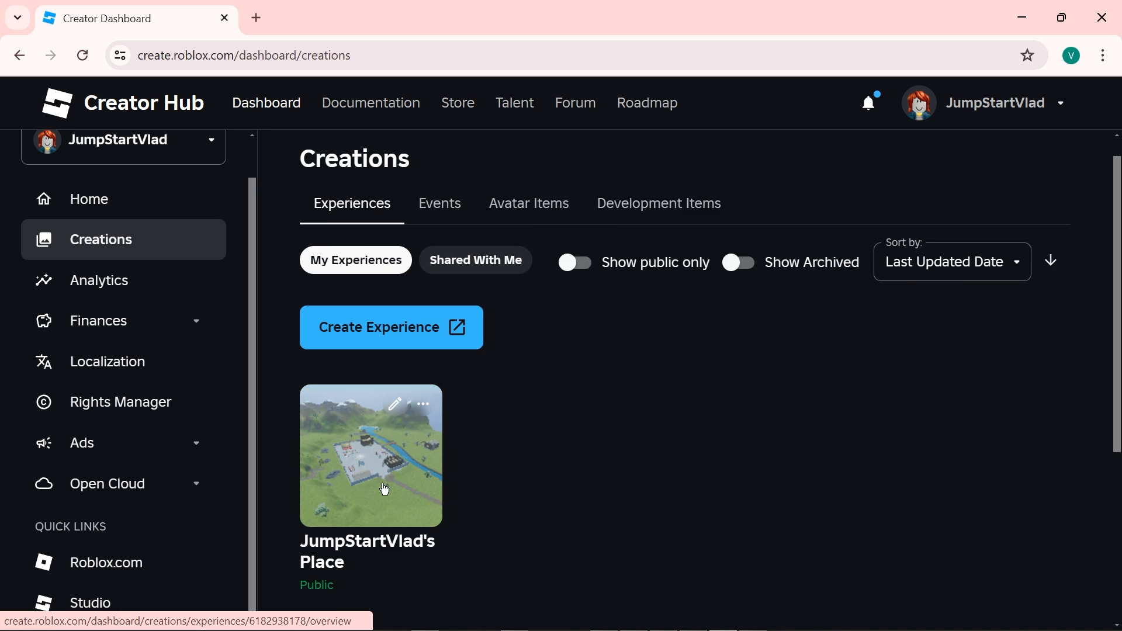
scroll("up", 3)
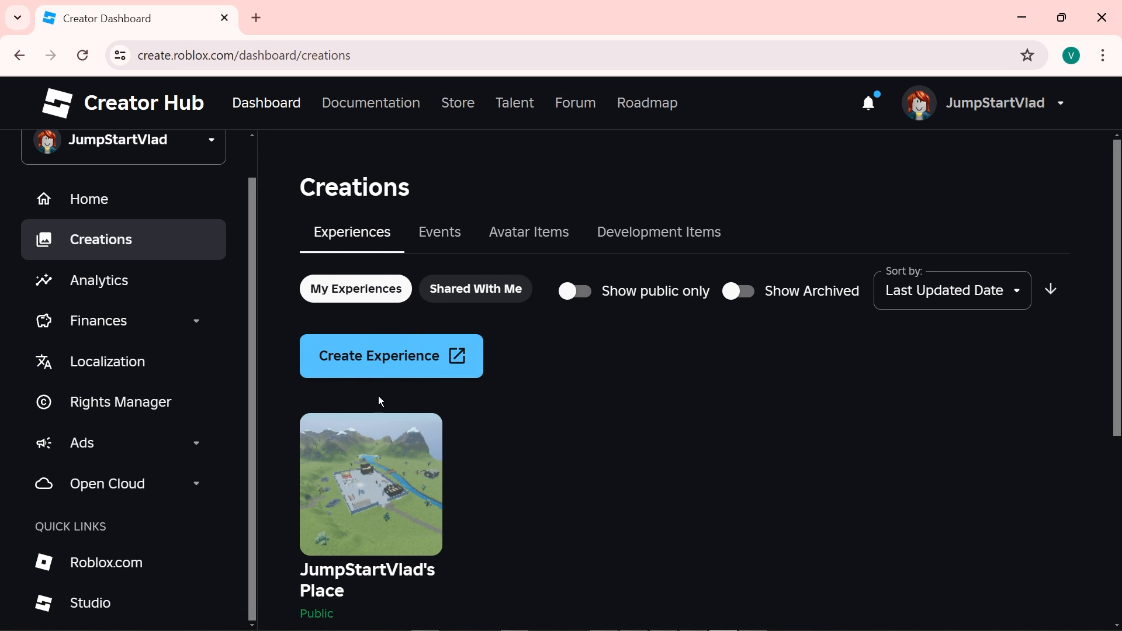
left_click(369, 484)
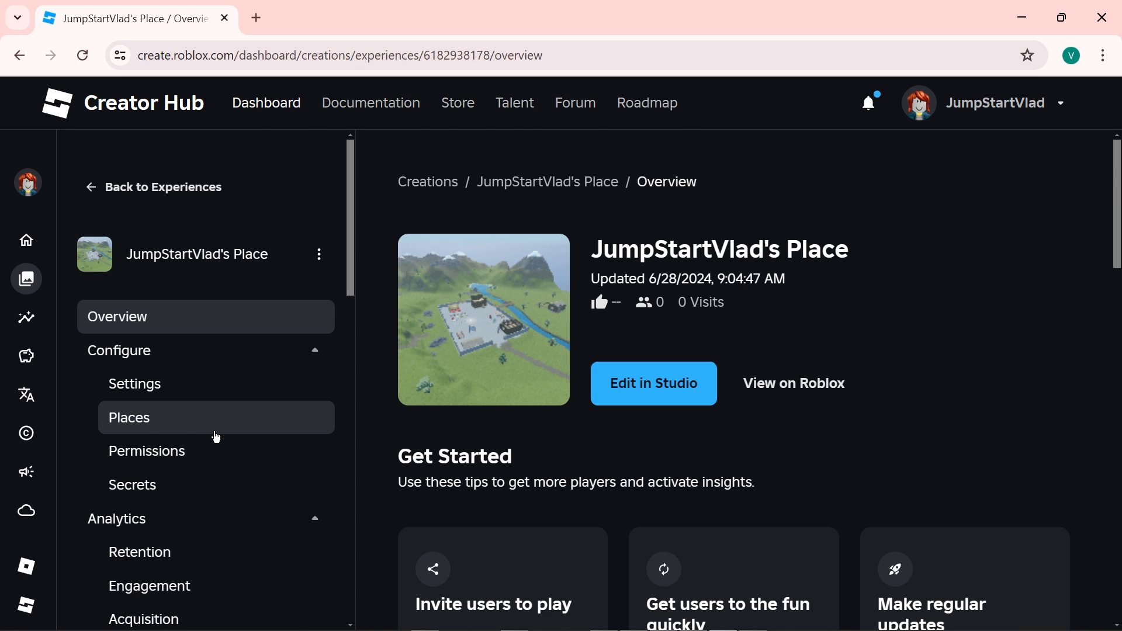
scroll("down", 3)
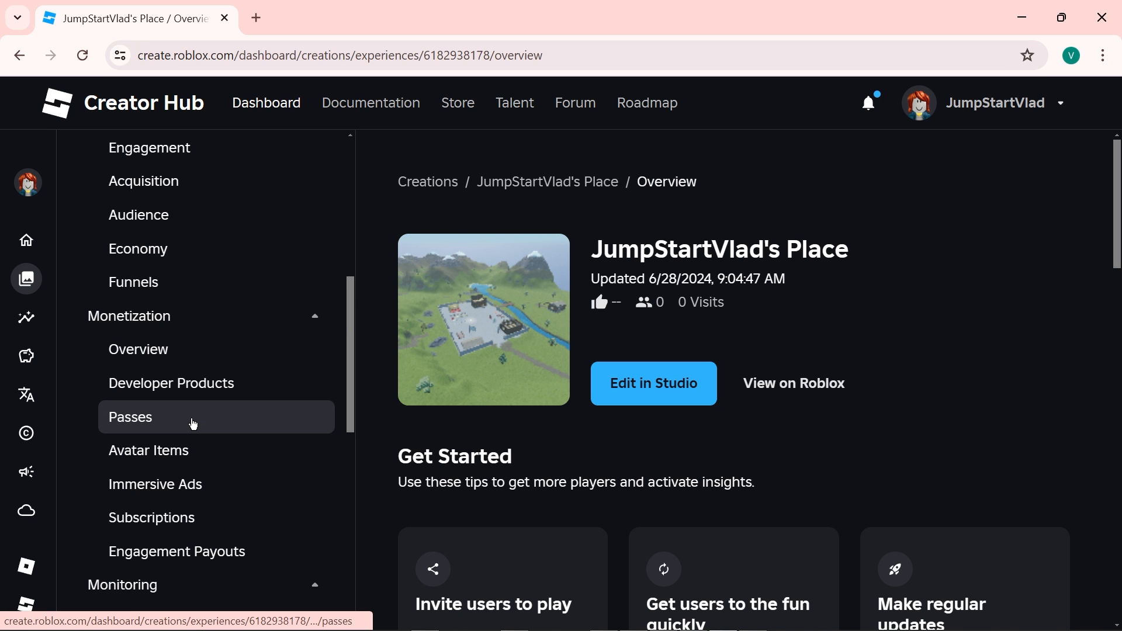
left_click(131, 417)
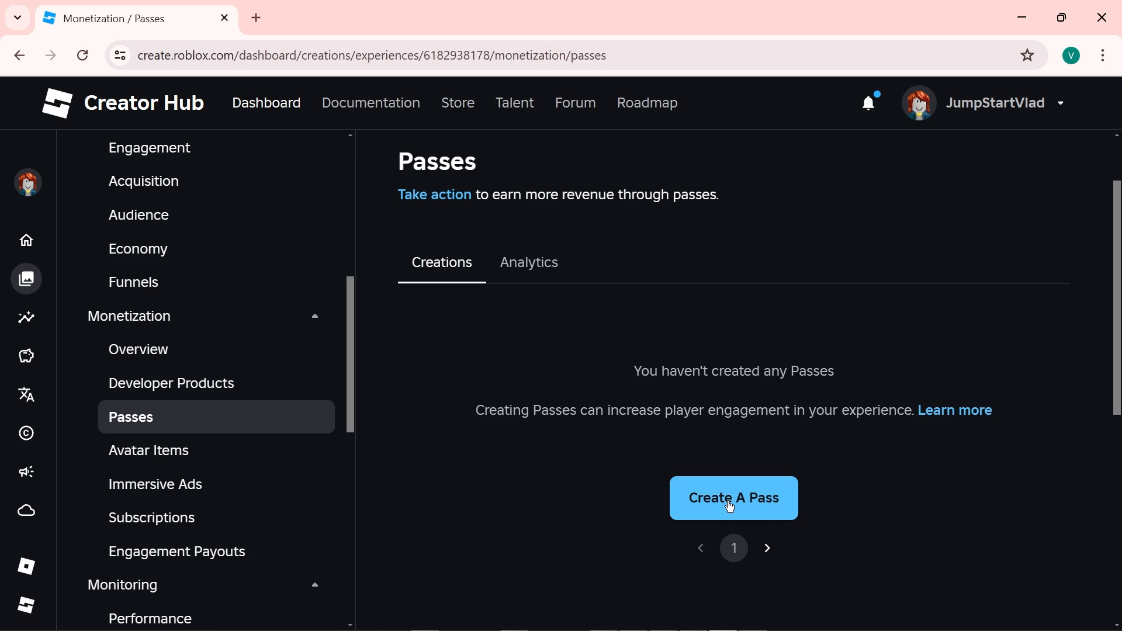
Step: Submit a new pass named 'Sample Pass' with description 'simple description'
left_click(733, 498)
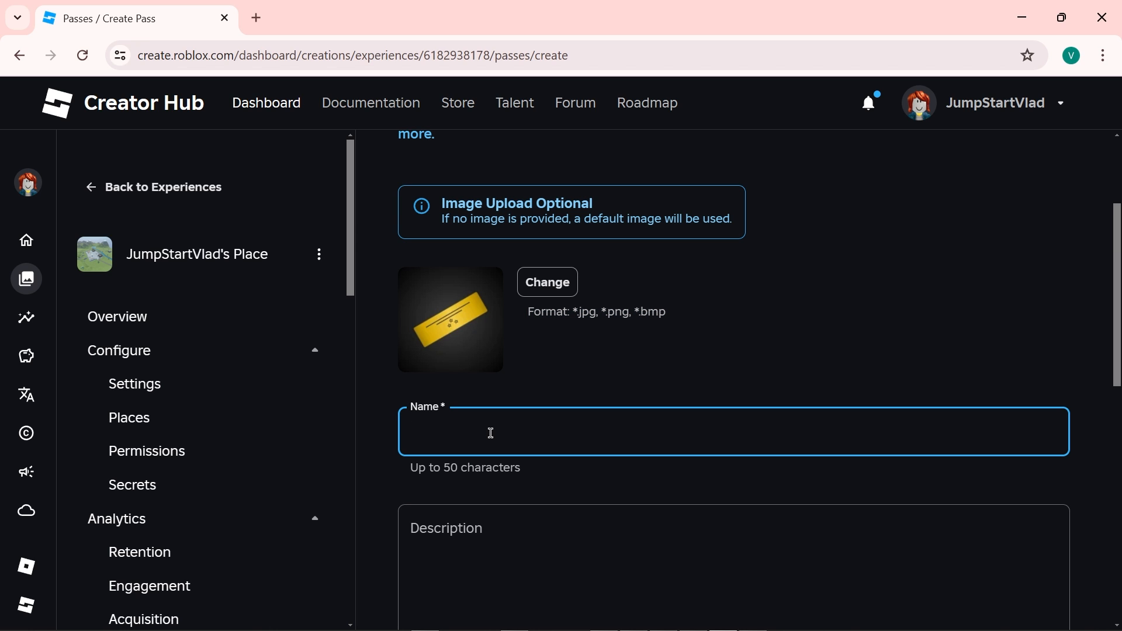
type("Sample")
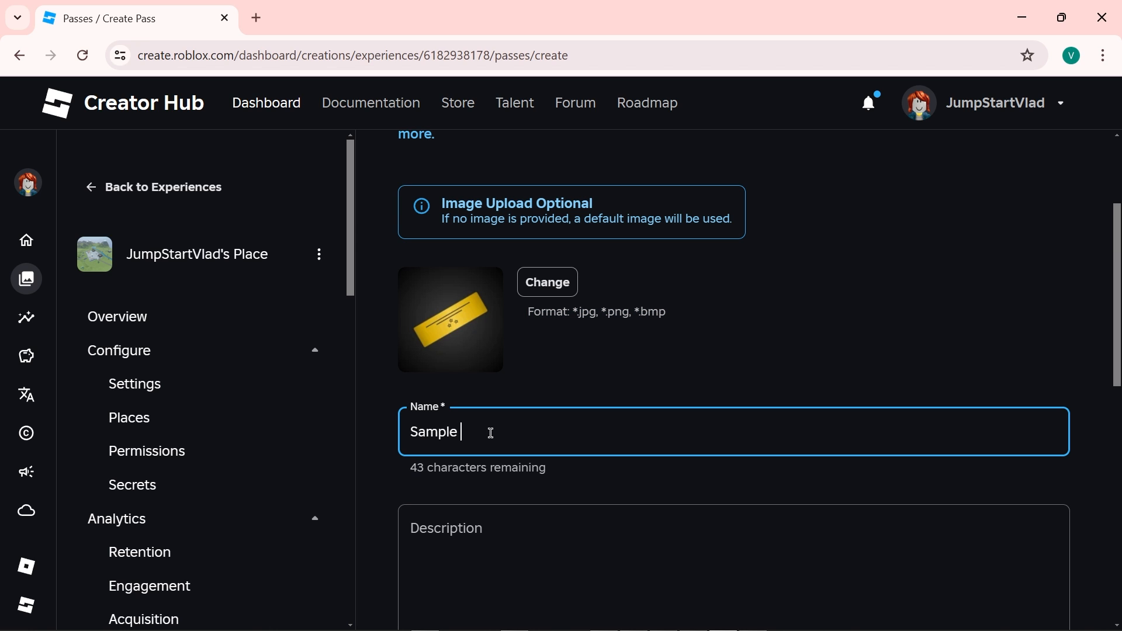
type("Pass")
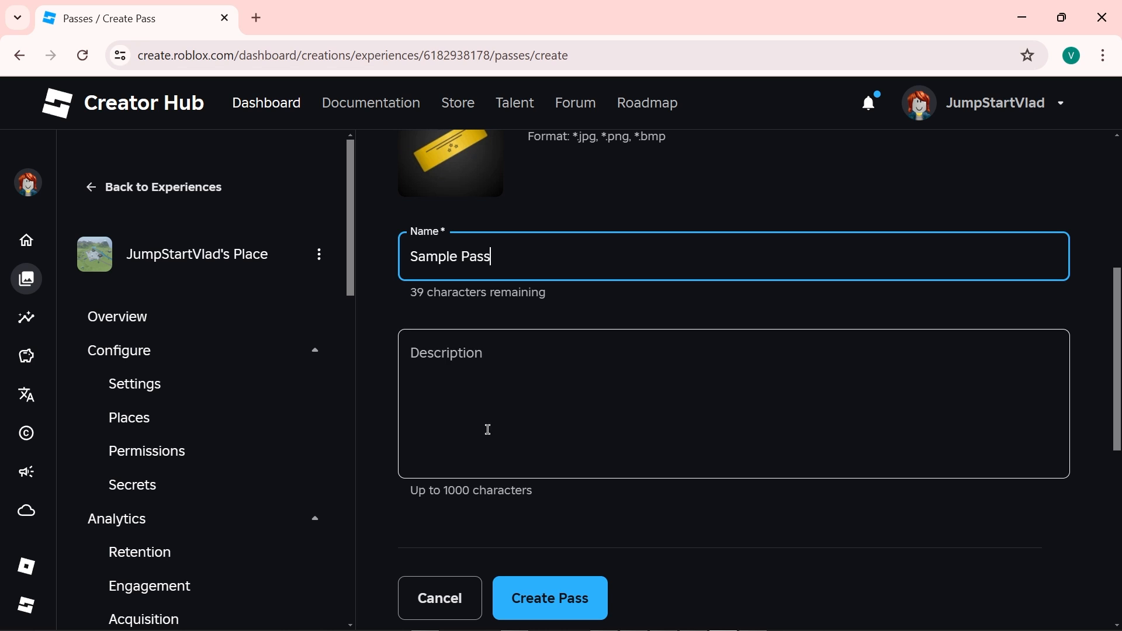
left_click(532, 417)
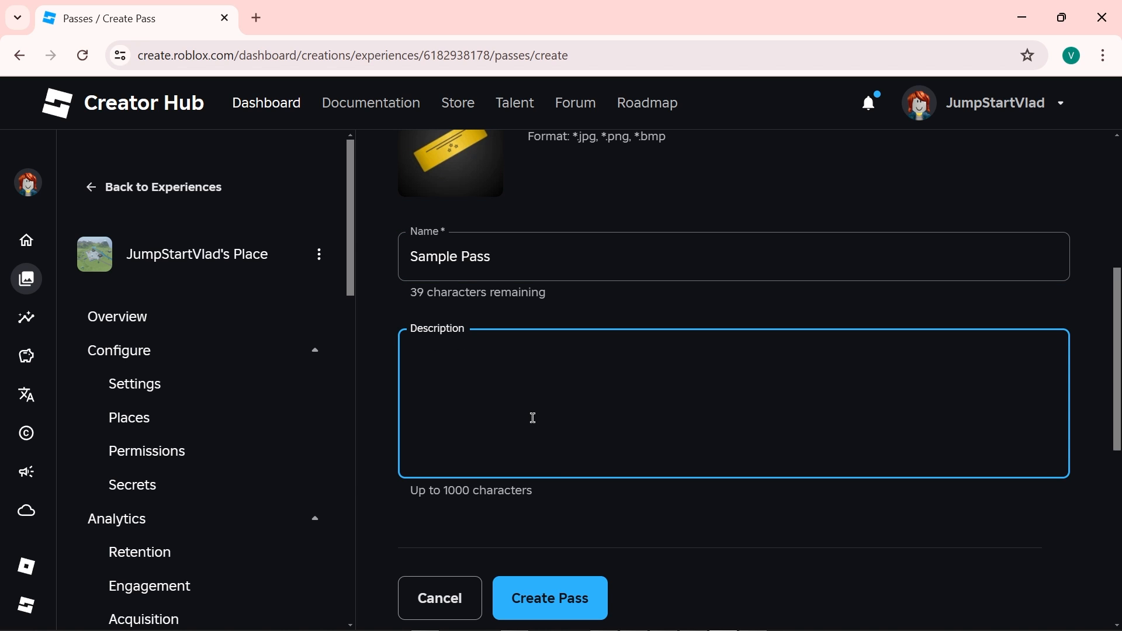
type("simple desc")
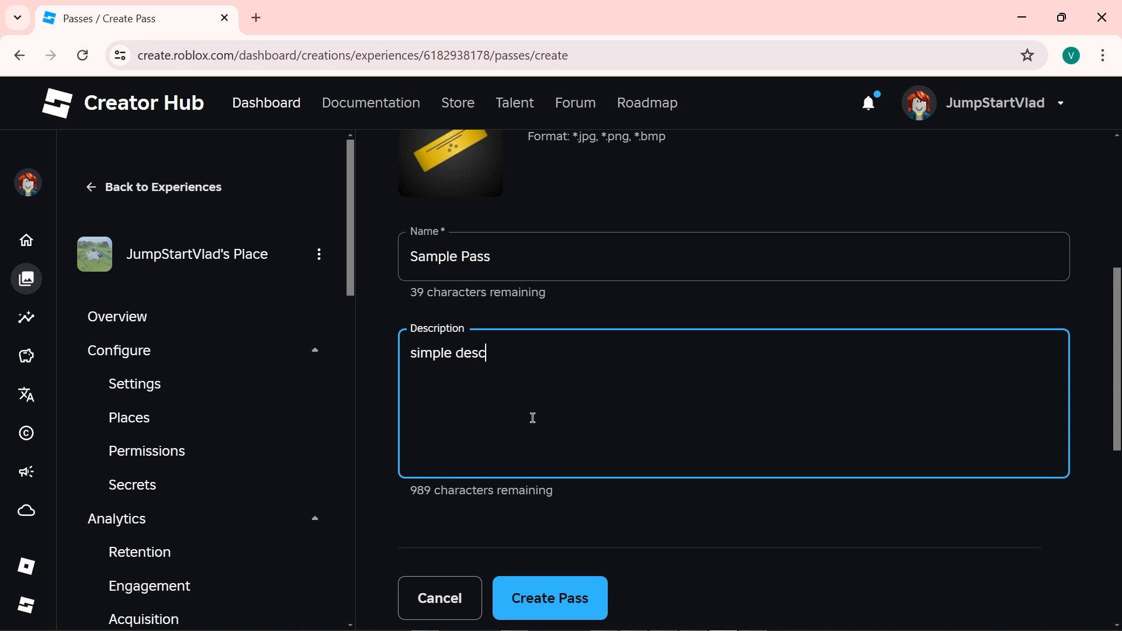
type("ription")
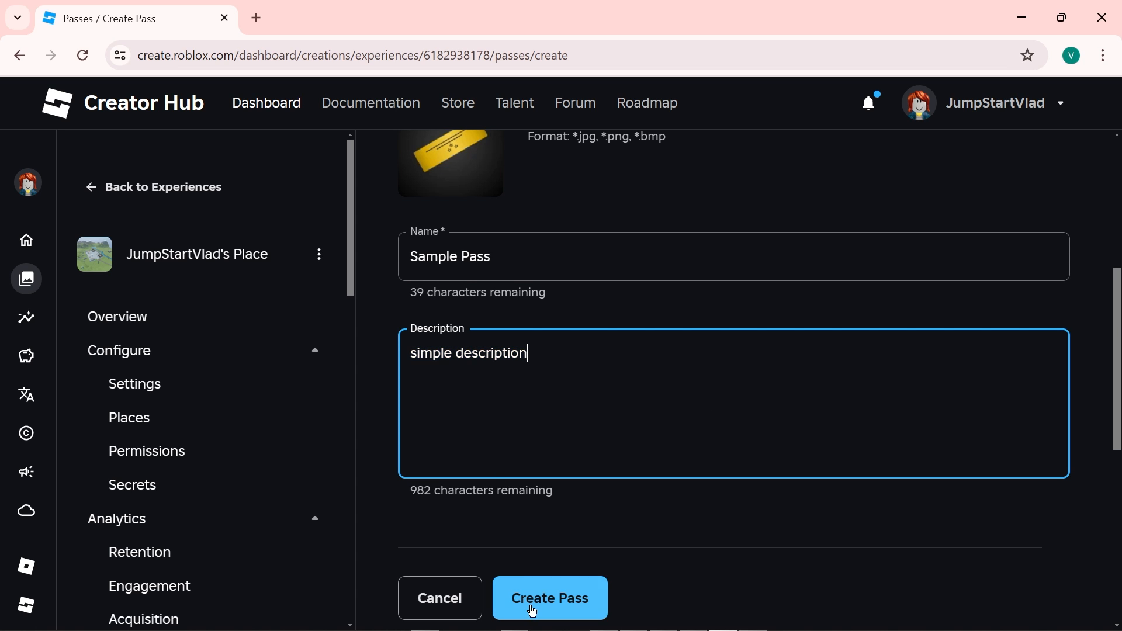
left_click(549, 597)
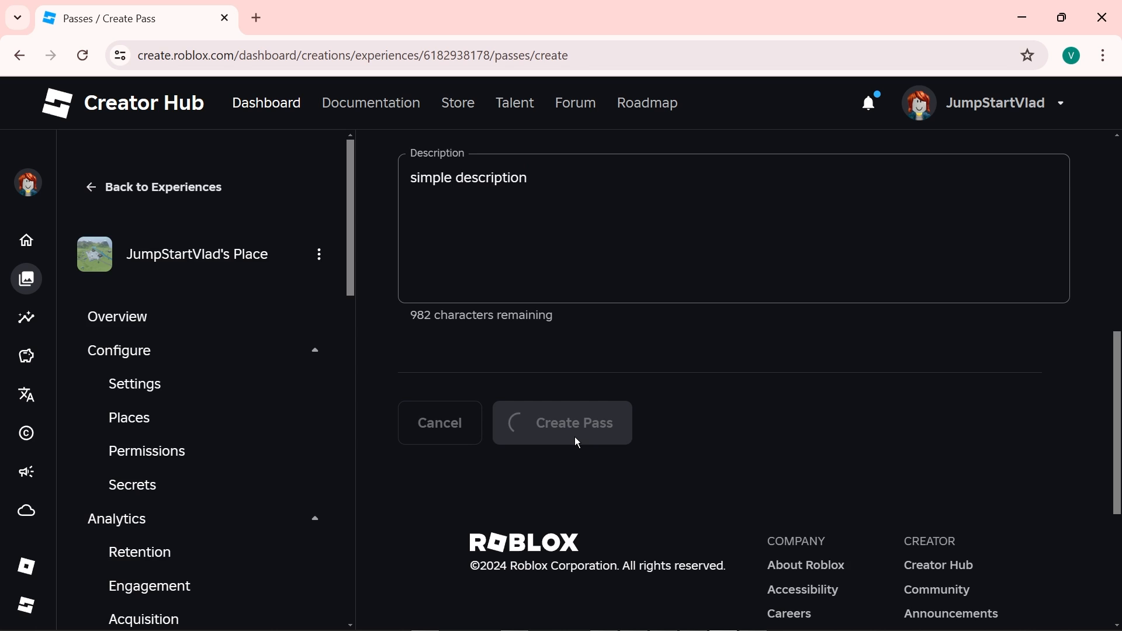
Step: Open the Basic Settings page of the Sample Pass card
left_click(562, 422)
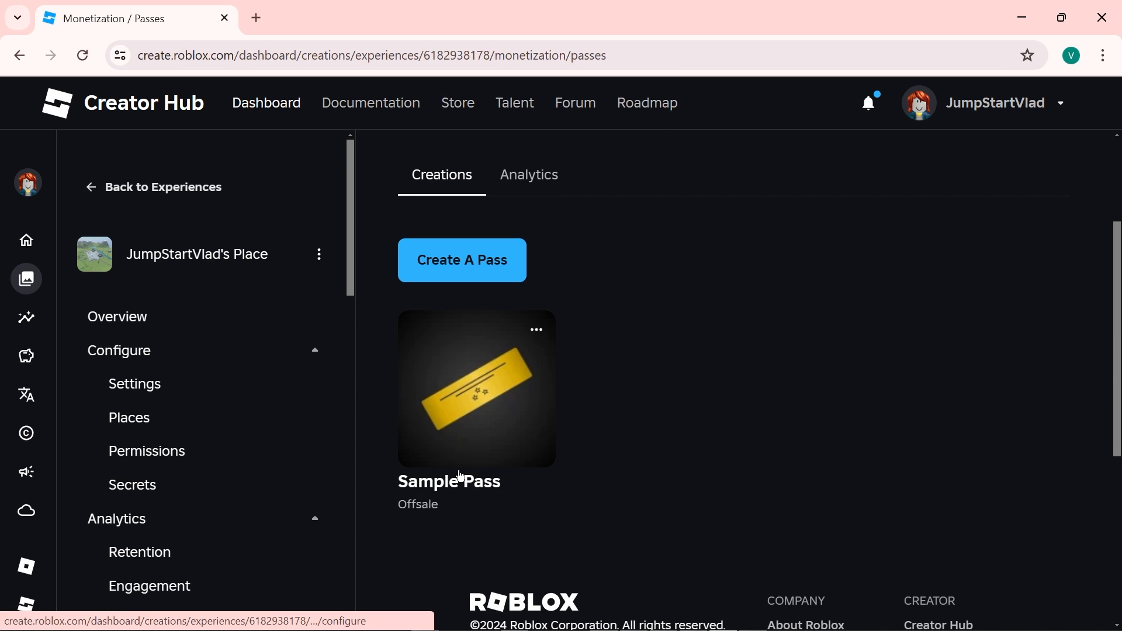
mouse_move(542, 411)
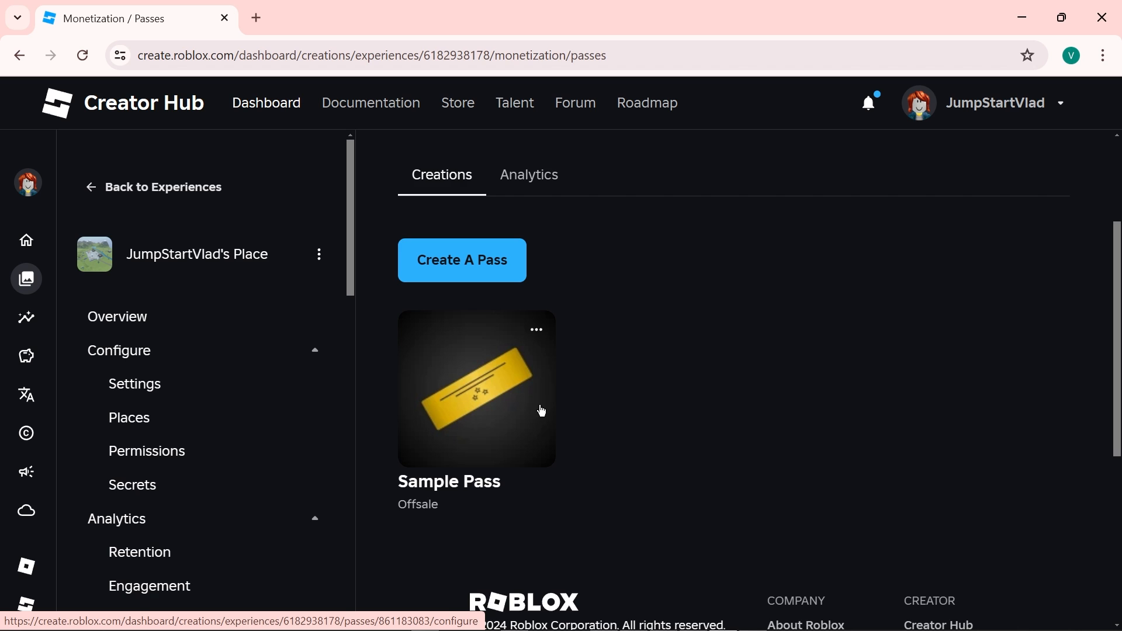
left_click(474, 389)
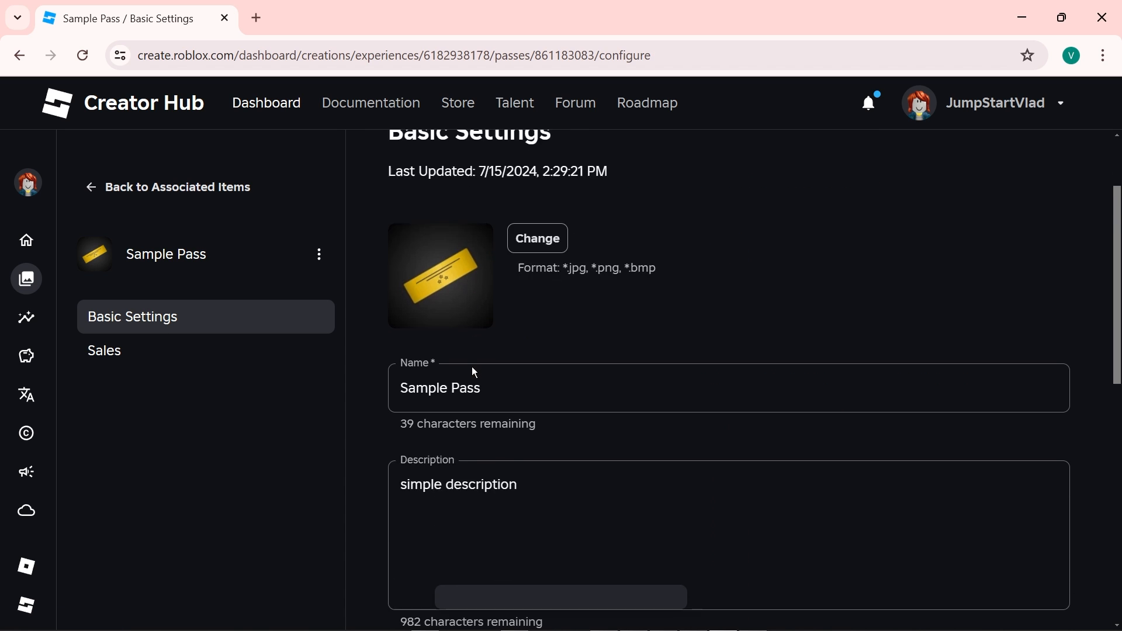
scroll("up", 3)
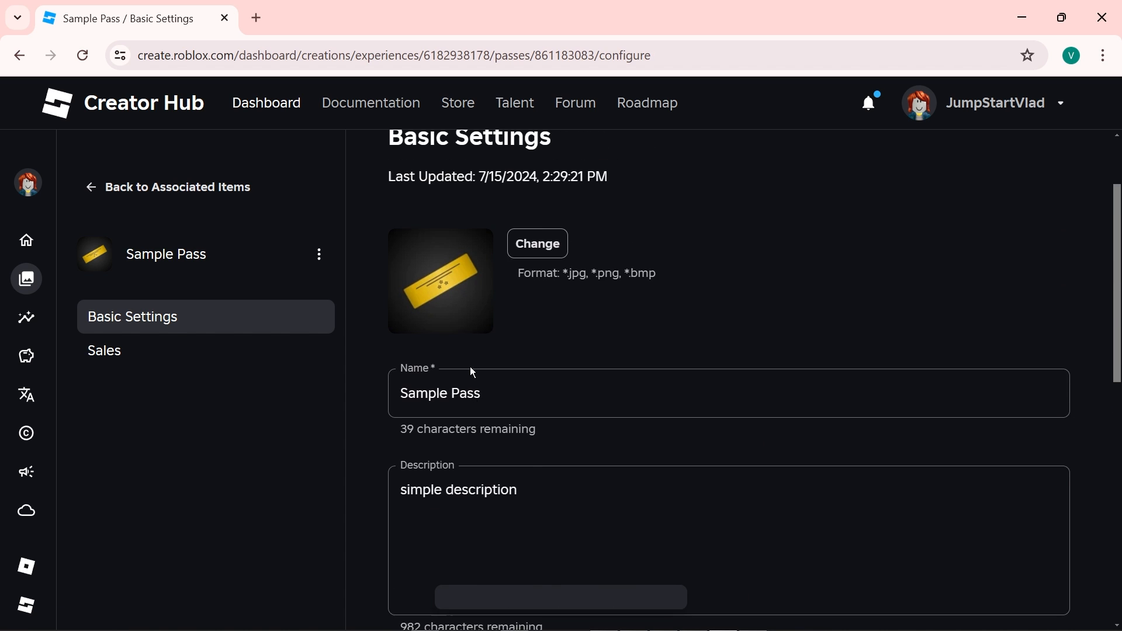
Step: Enable Item for Sale at 10 Robux, save, and return to the passes list
left_click(104, 350)
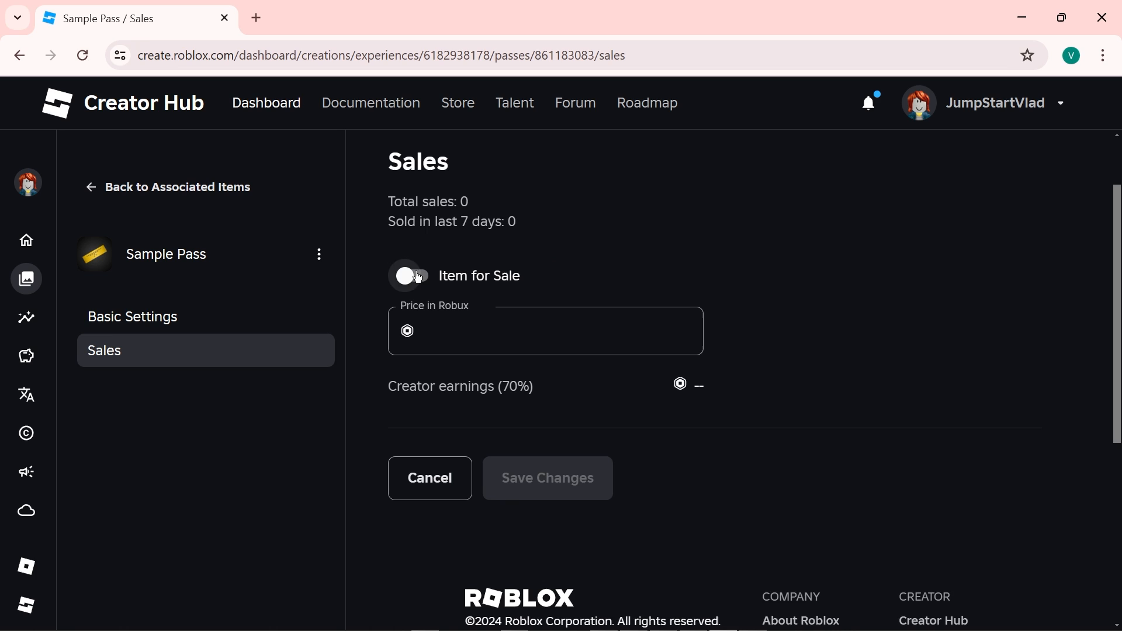
left_click(413, 275)
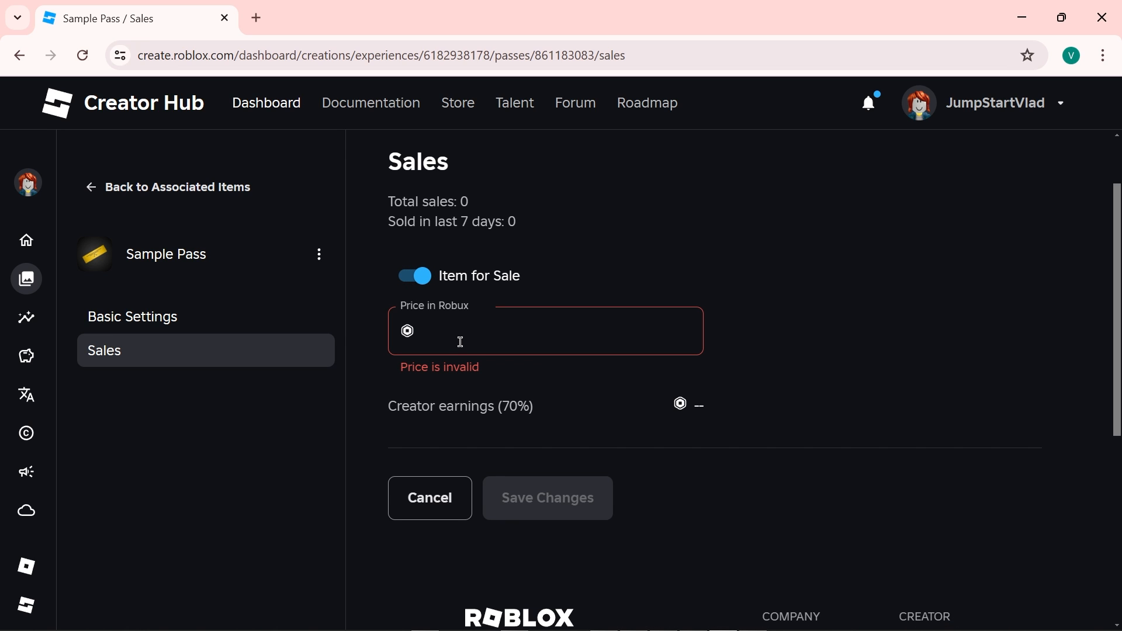
type("10")
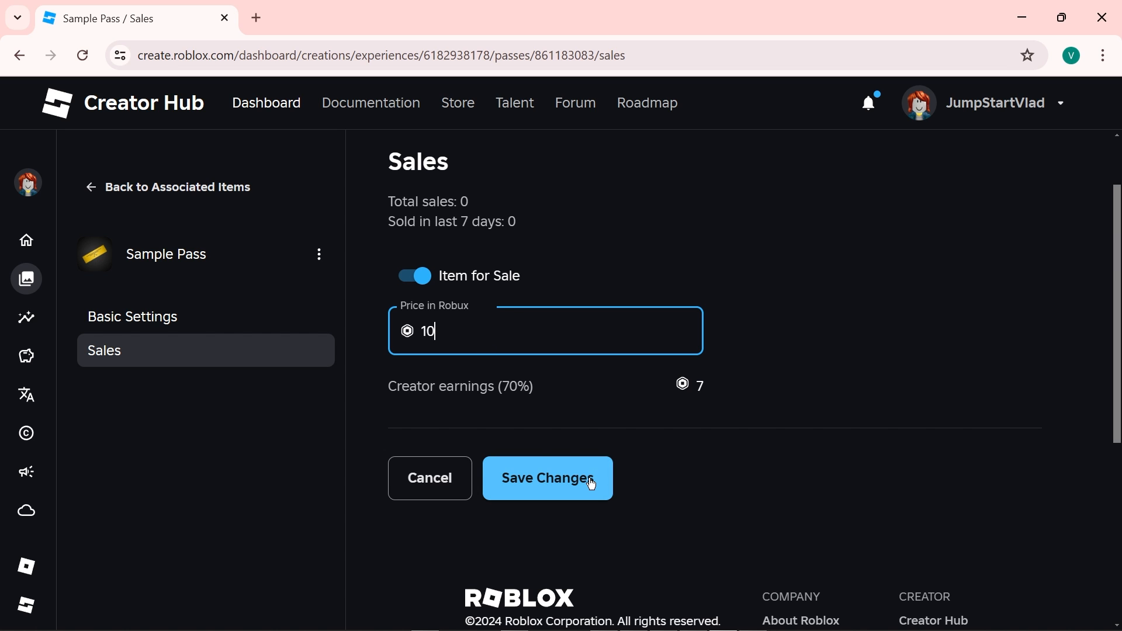
left_click(547, 478)
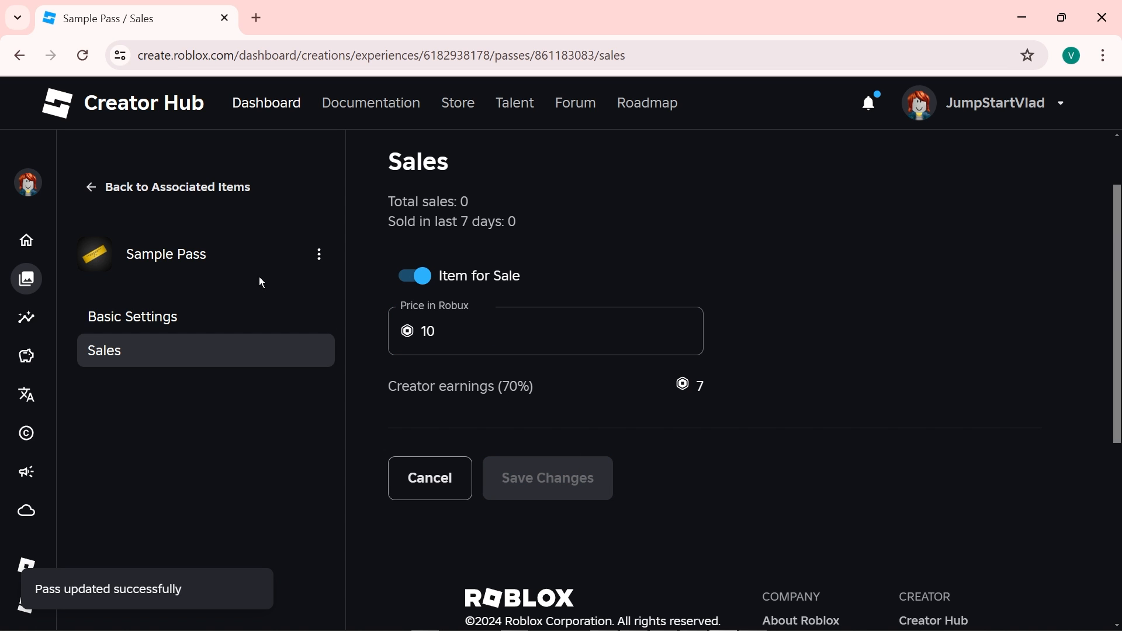
left_click(177, 187)
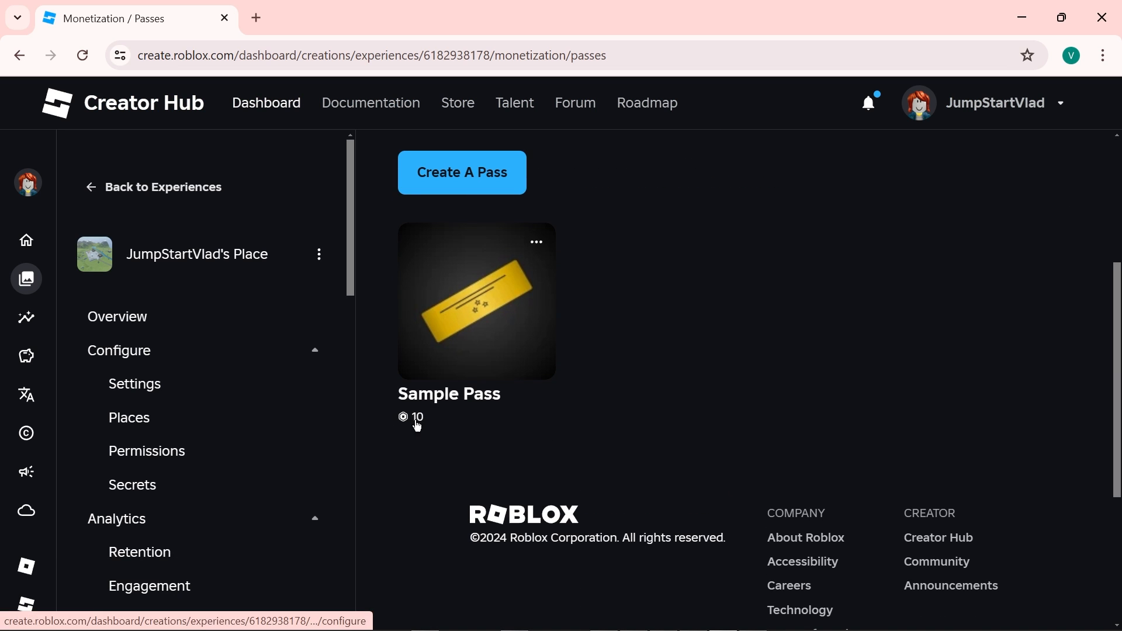
mouse_move(429, 423)
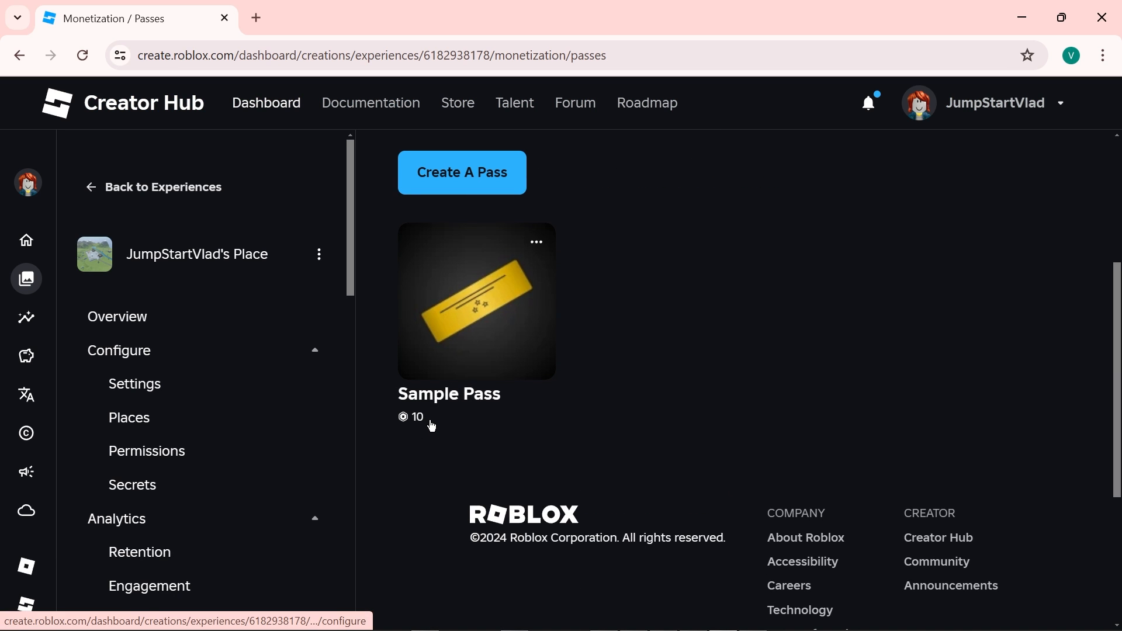